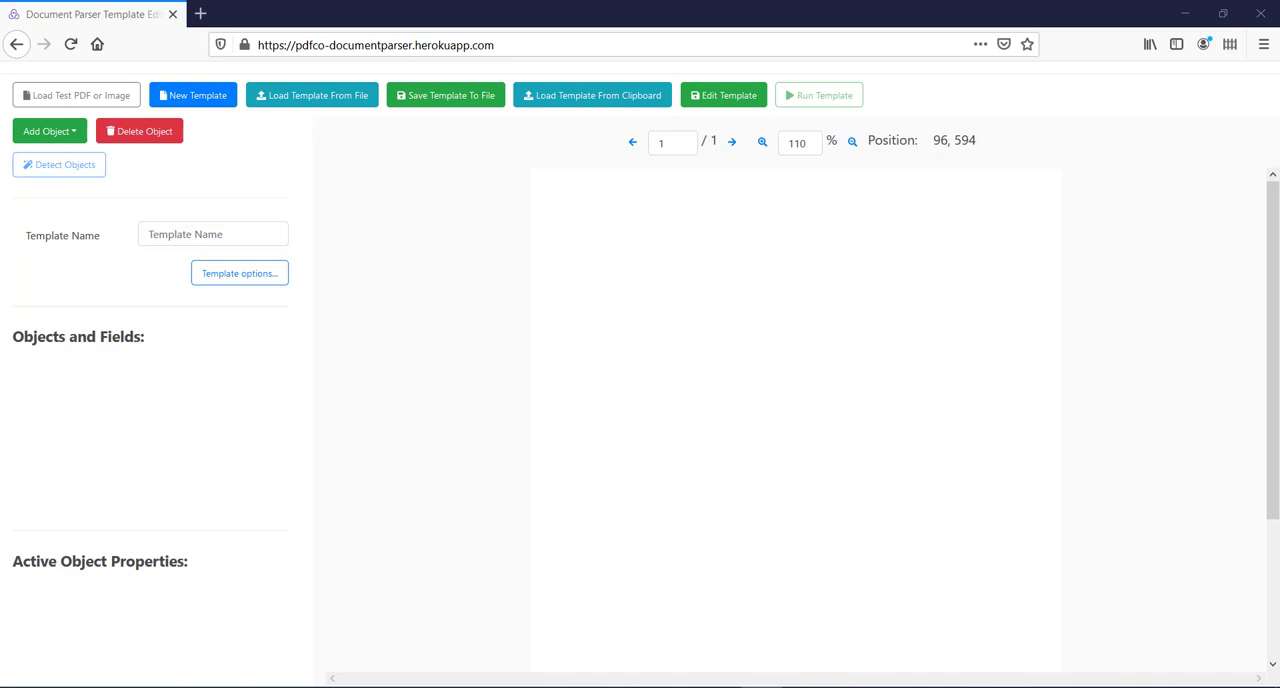
{"action": "mouse_move", "coordinate": [320, 232]}
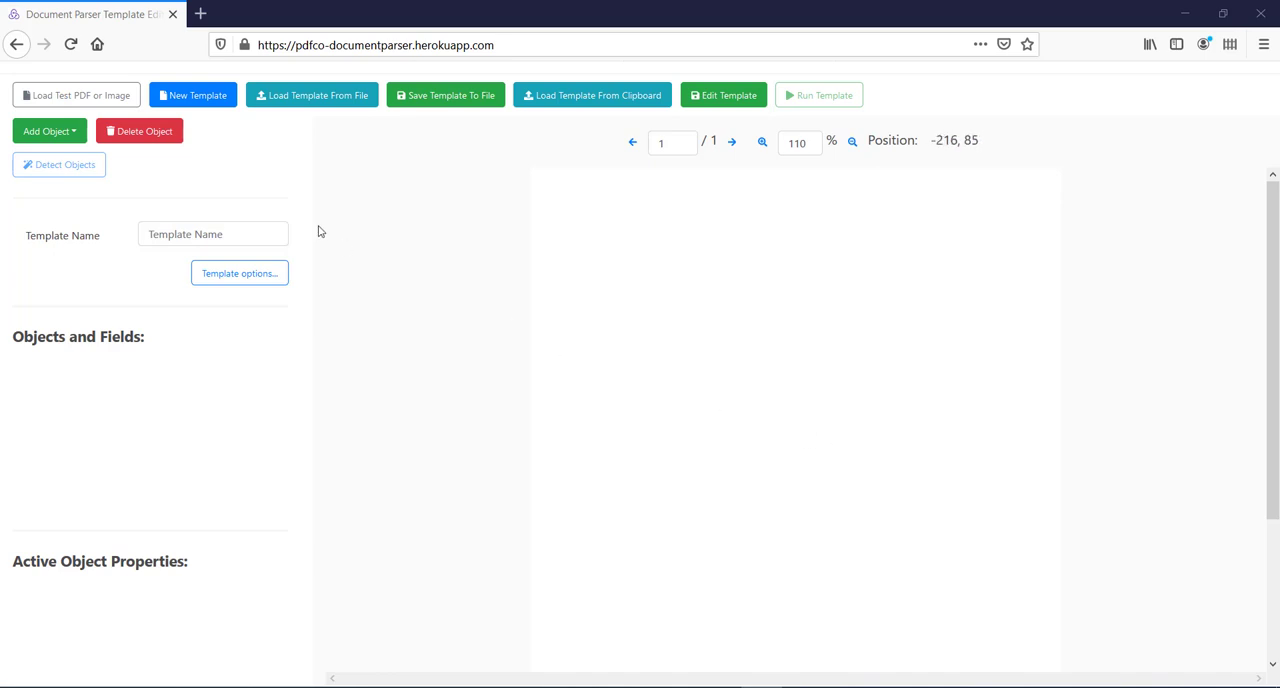
Load MultiPageTable.pdf as the test document via the File Upload dialog
{"action": "left_click", "coordinate": [76, 96]}
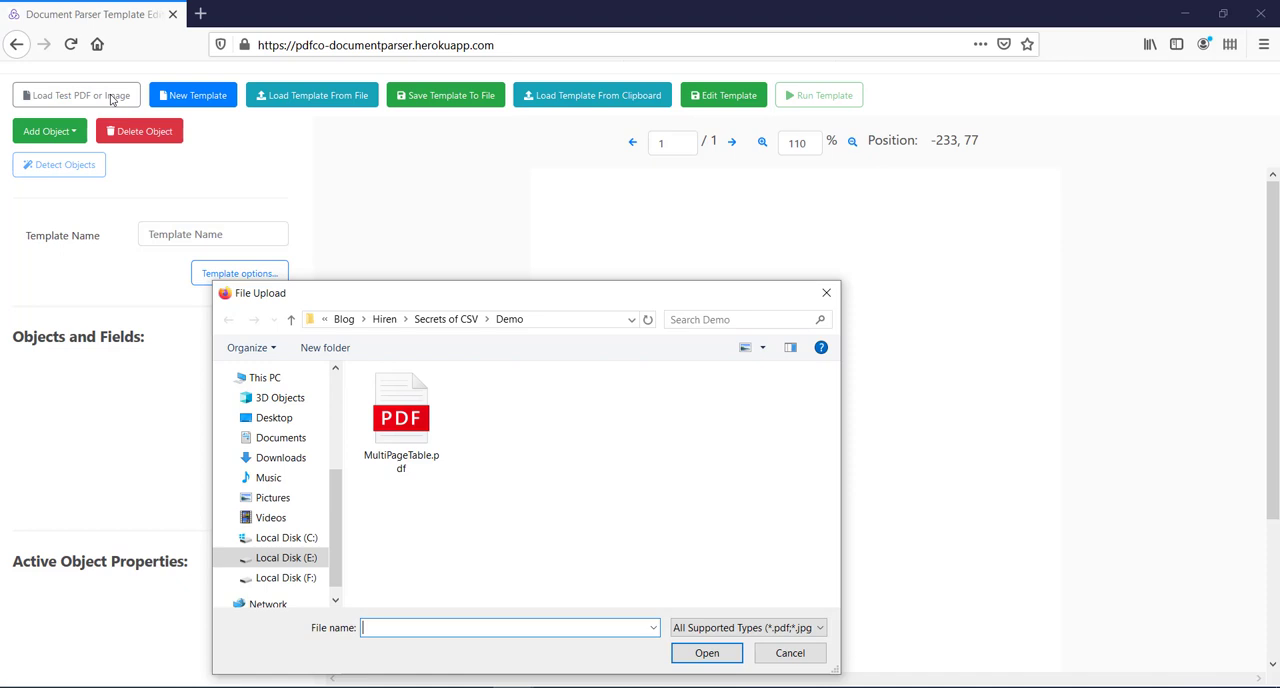
{"action": "left_click", "coordinate": [400, 410]}
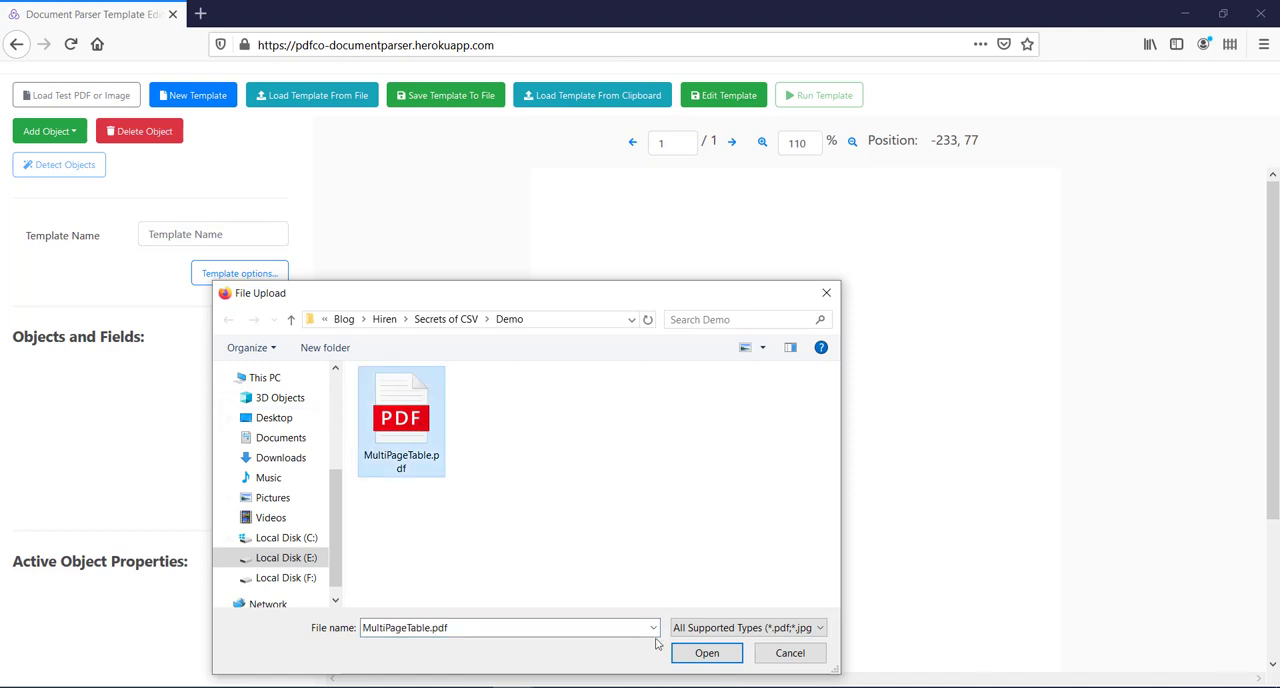
{"action": "left_click", "coordinate": [706, 652]}
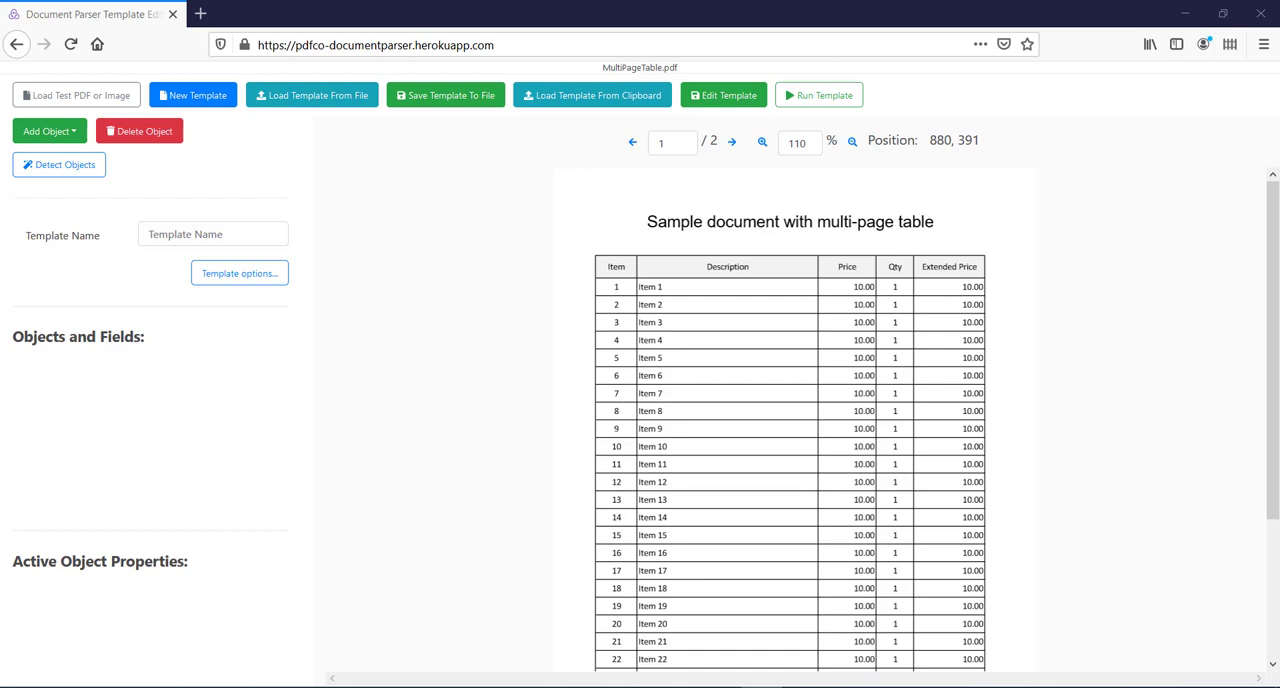
{"action": "mouse_move", "coordinate": [936, 288]}
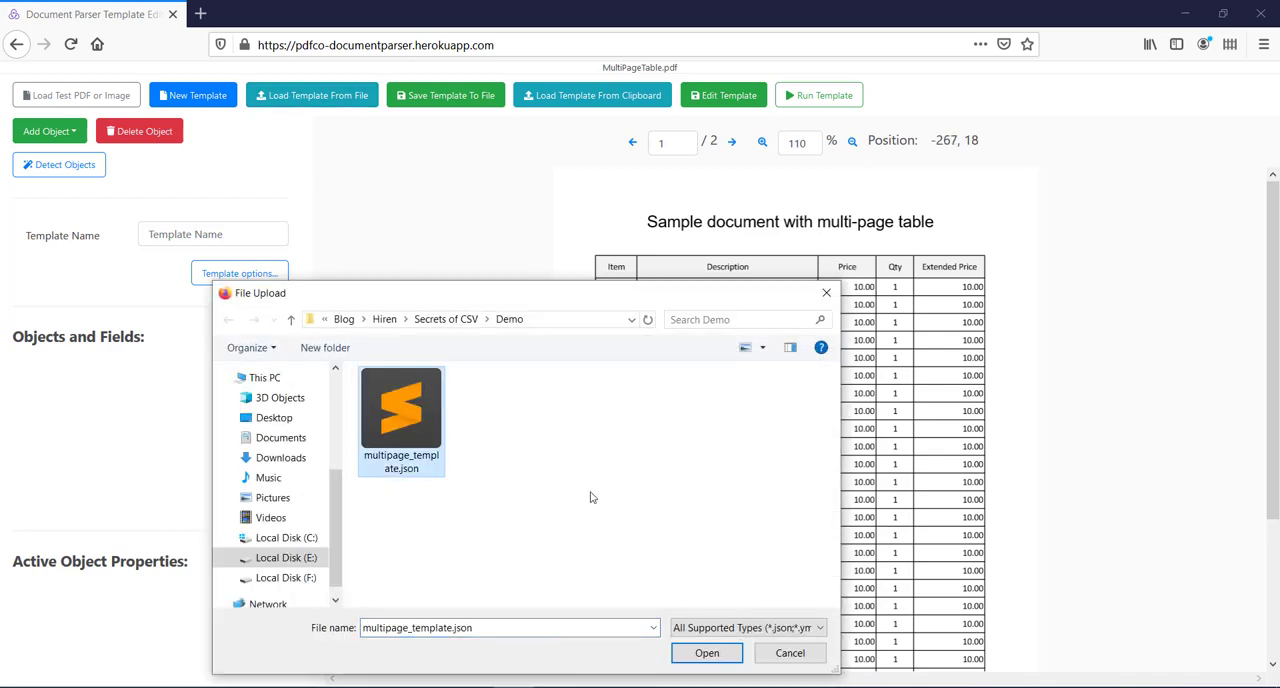
Confirm loading multipage_template.json, adding the Table1 object on page 1
{"action": "left_click", "coordinate": [706, 652]}
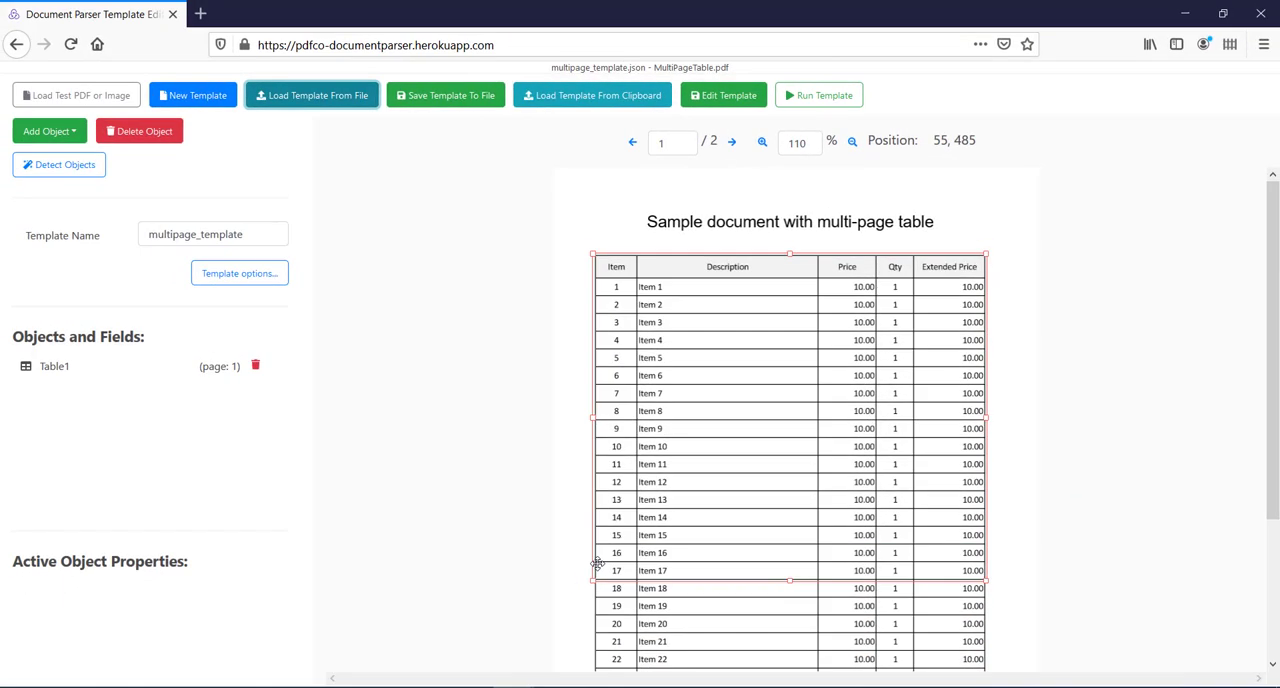
{"action": "mouse_move", "coordinate": [780, 136]}
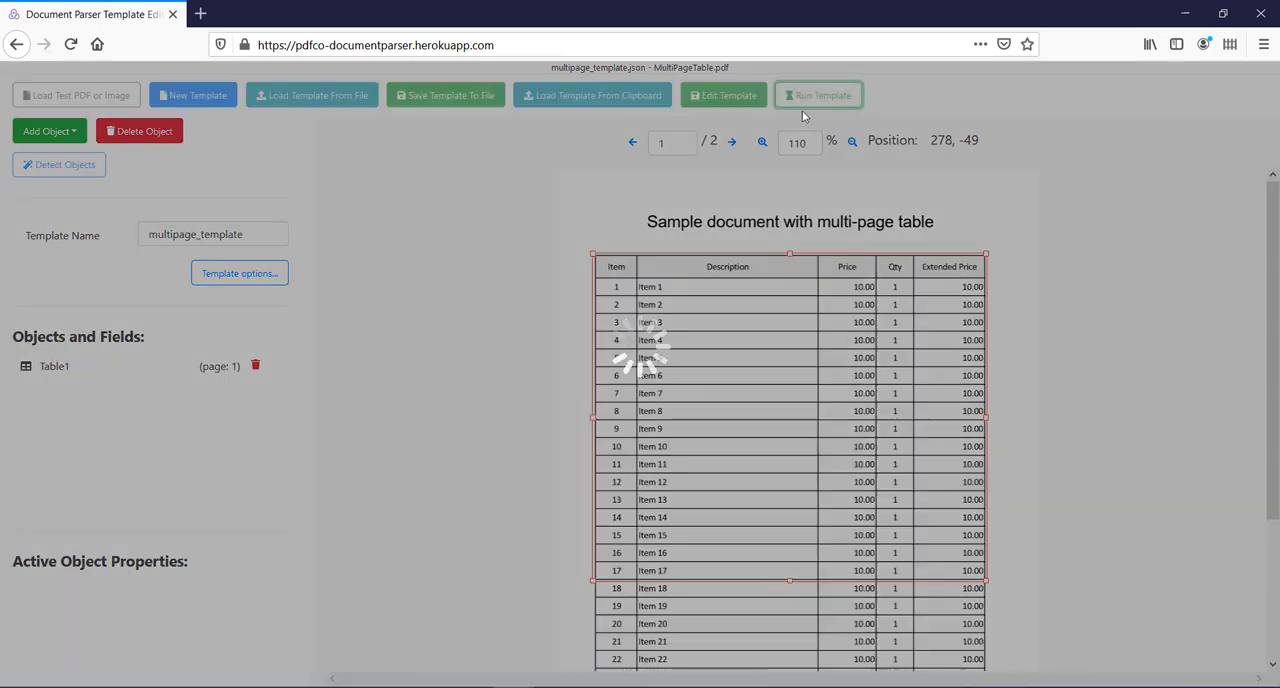
Run multipage_template to extract Table1 into five columns of item rows
{"action": "left_click", "coordinate": [818, 96]}
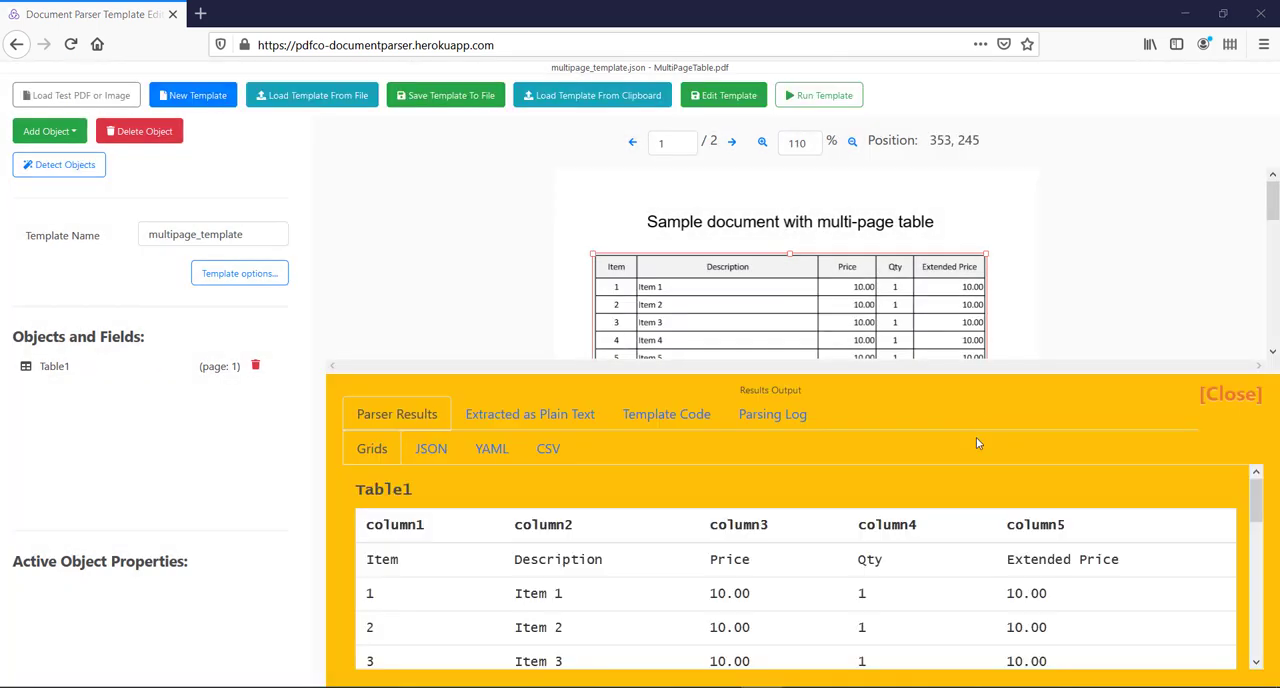
{"action": "mouse_move", "coordinate": [978, 592]}
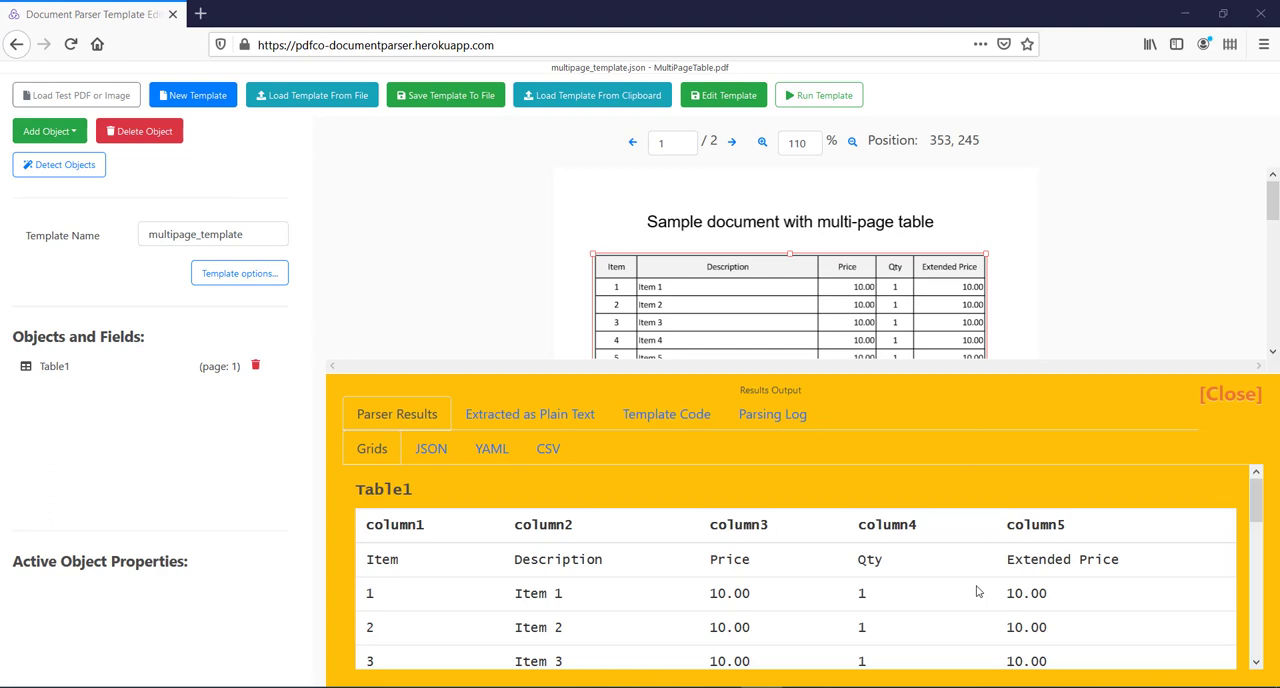
Review the Grids results and switch the Results Output to CSV text
{"action": "scroll", "scroll_direction": "down", "scroll_amount": 3}
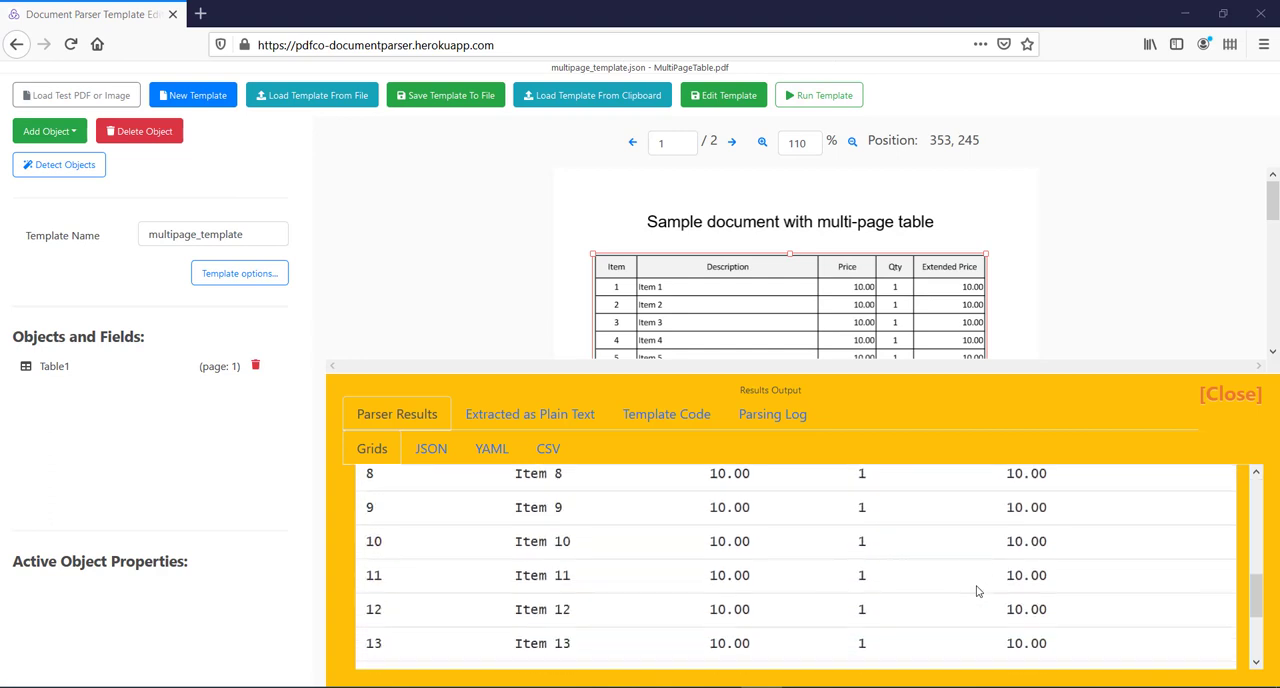
{"action": "scroll", "scroll_direction": "down", "scroll_amount": 3}
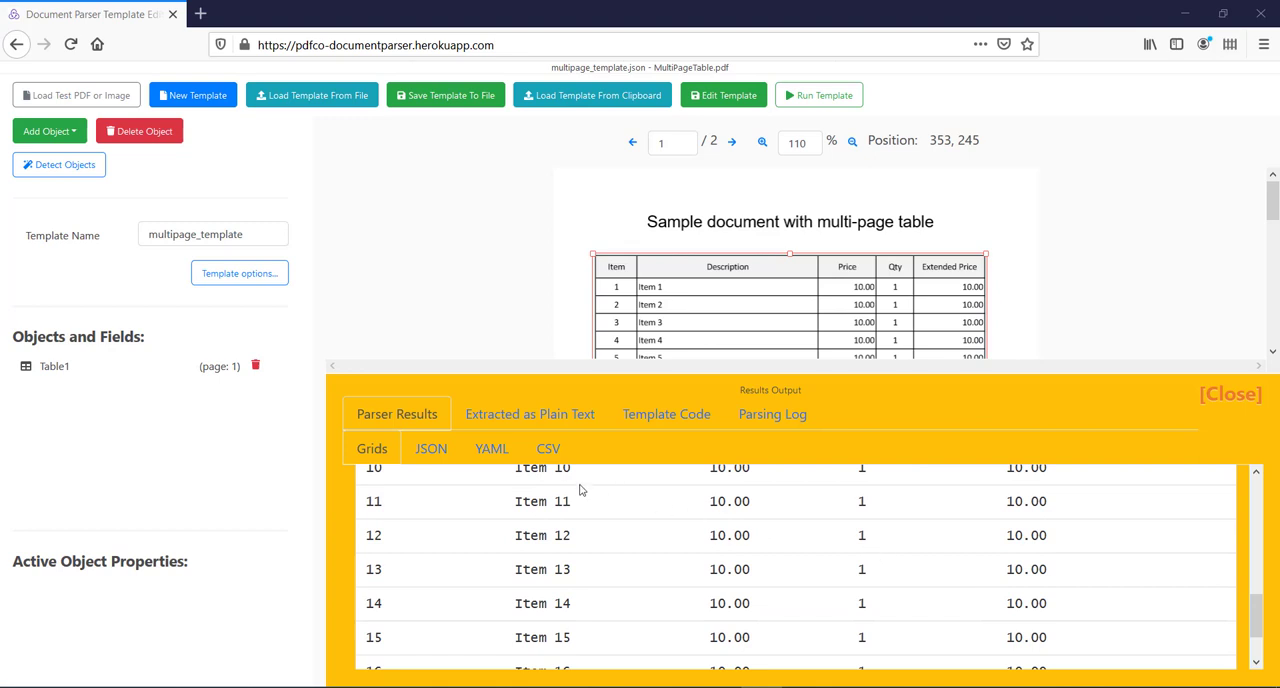
{"action": "left_click", "coordinate": [548, 448]}
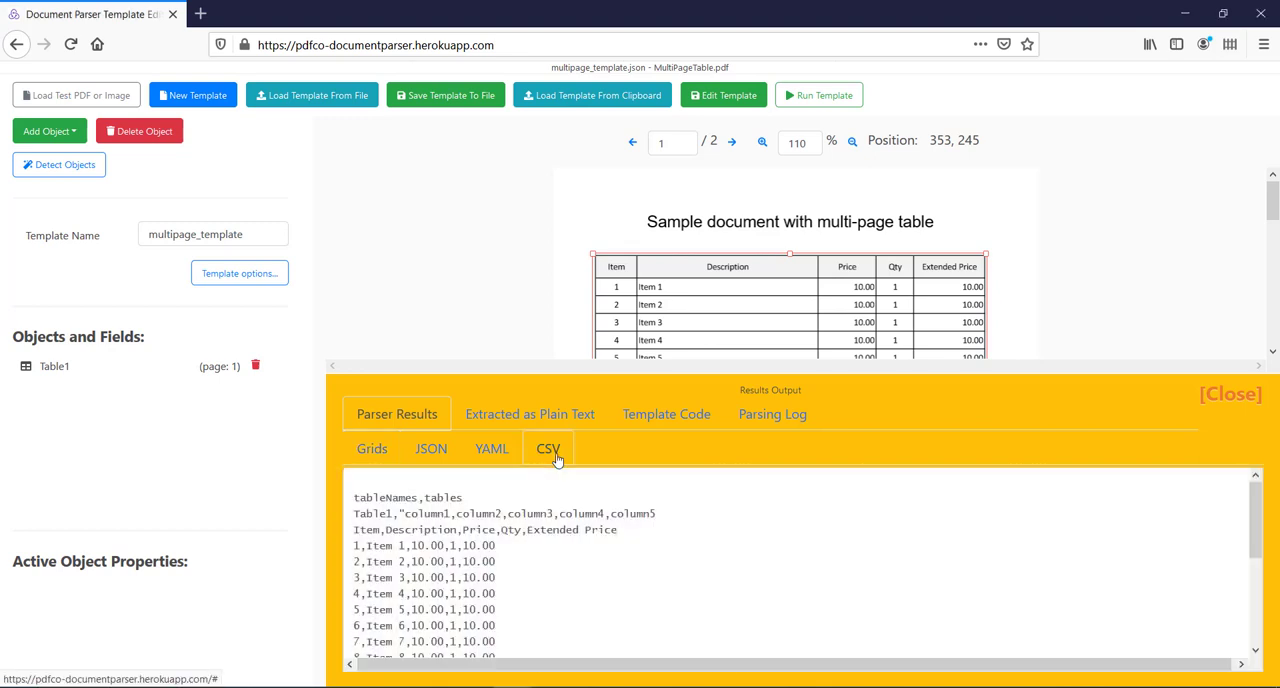
{"action": "mouse_move", "coordinate": [508, 550]}
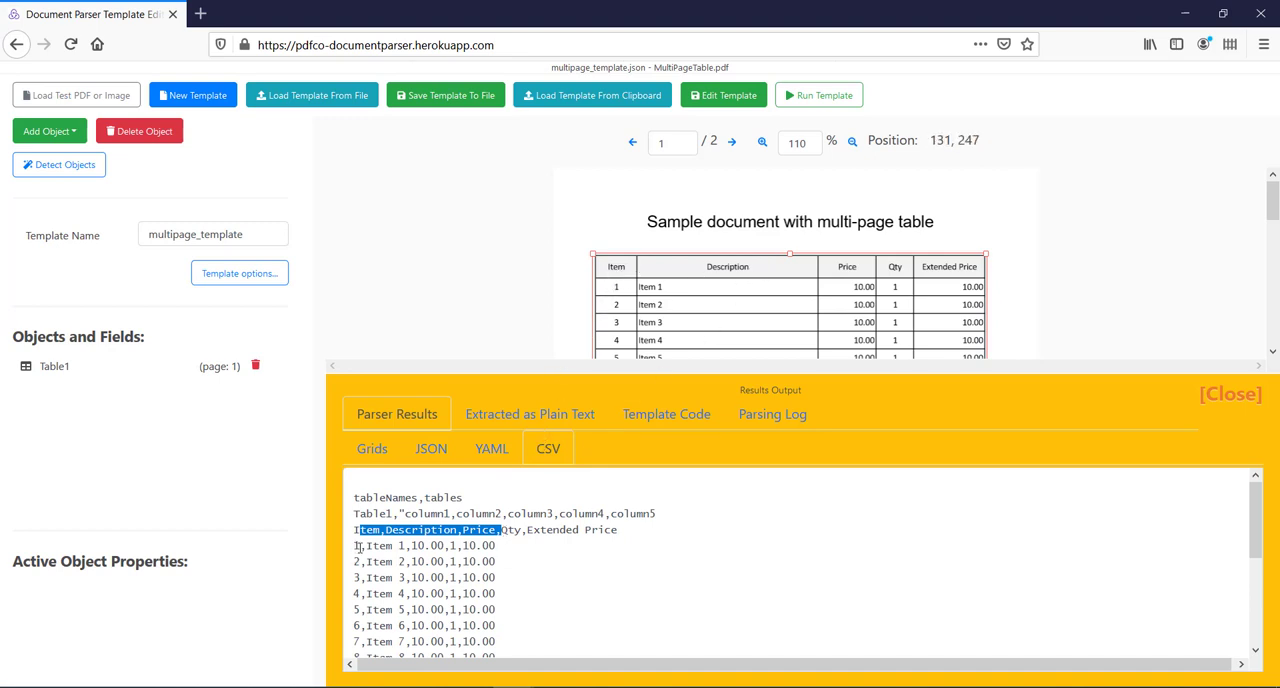
Select the CSV text from the Item,Description header through the rows and copy it
{"action": "left_click", "coordinate": [504, 602]}
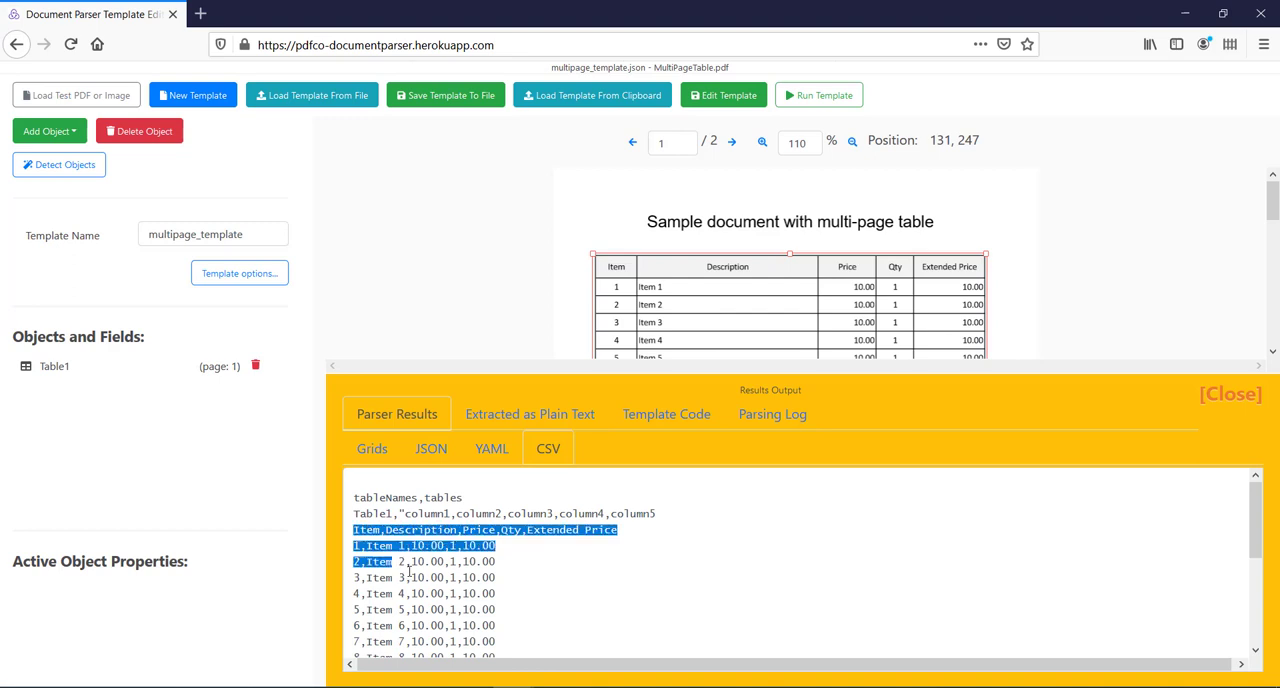
{"action": "right_click", "coordinate": [430, 560]}
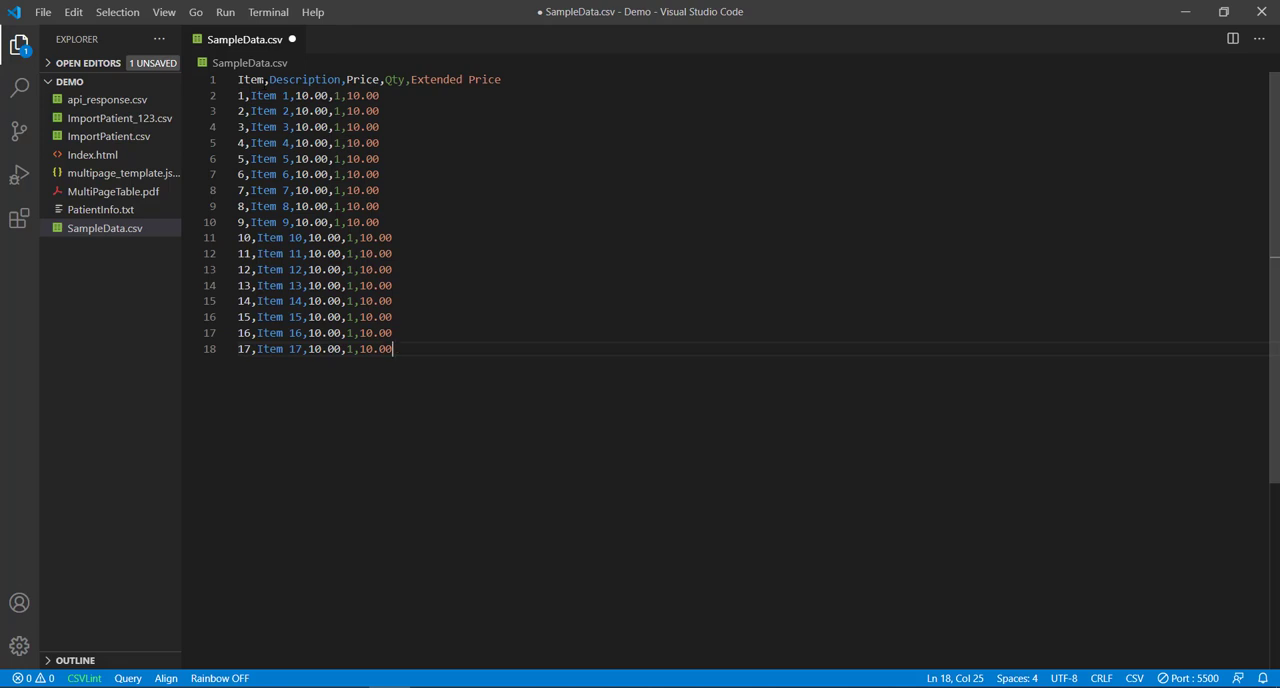
Save SampleData.csv with the header and 17 pasted item rows
{"action": "key", "text": "ctrl+s"}
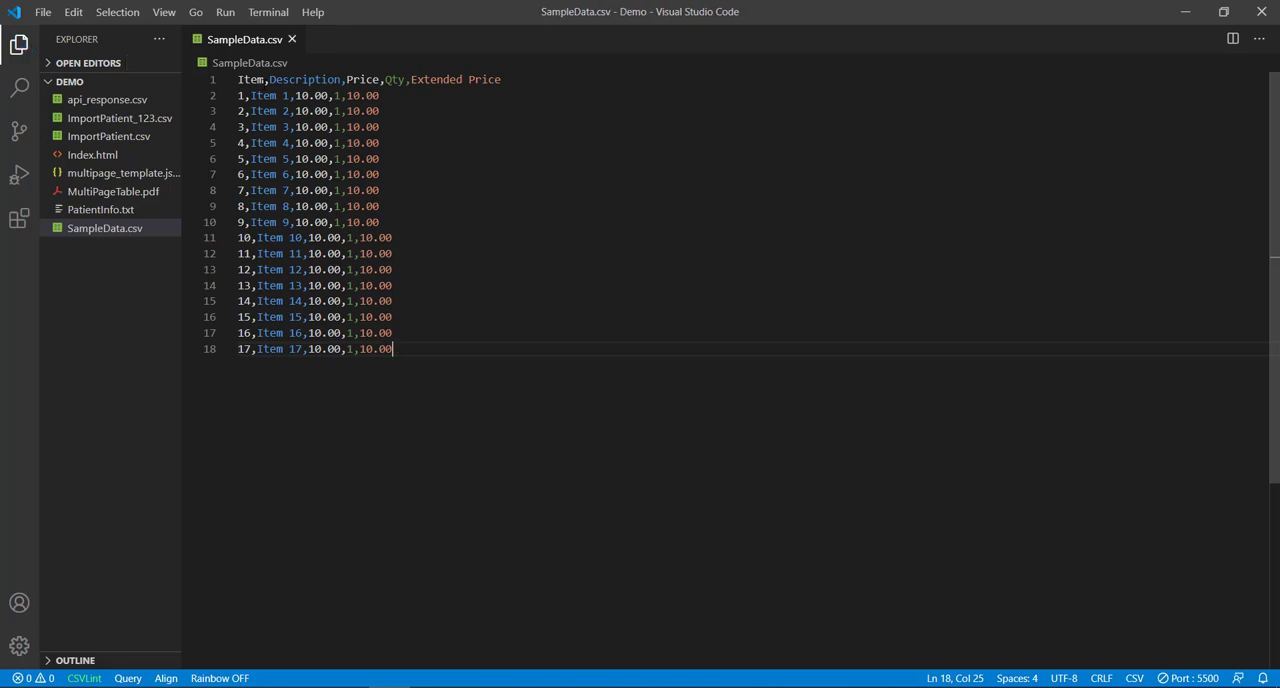